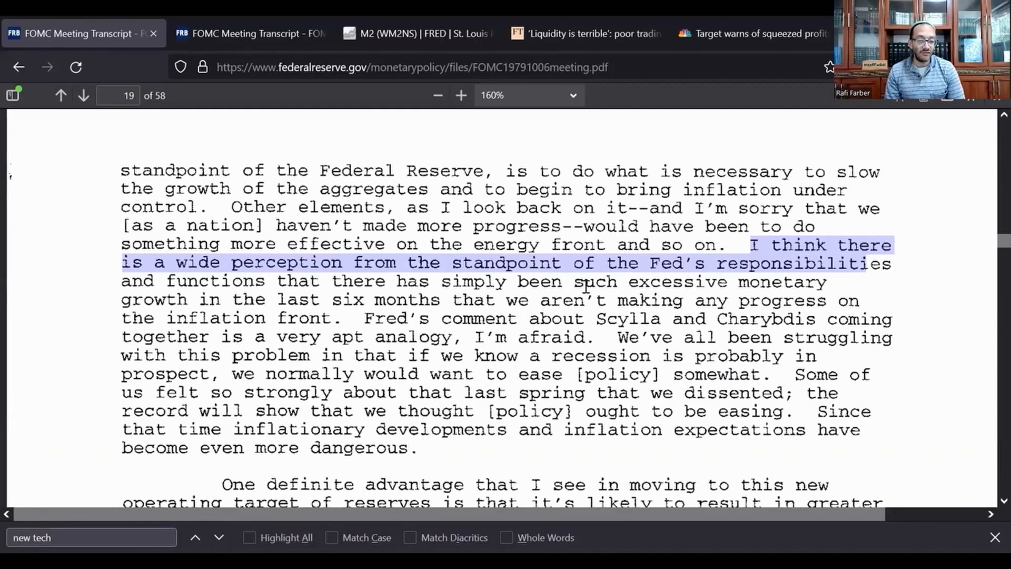
{"action": "scroll", "scroll_direction": "down", "scroll_amount": 3}
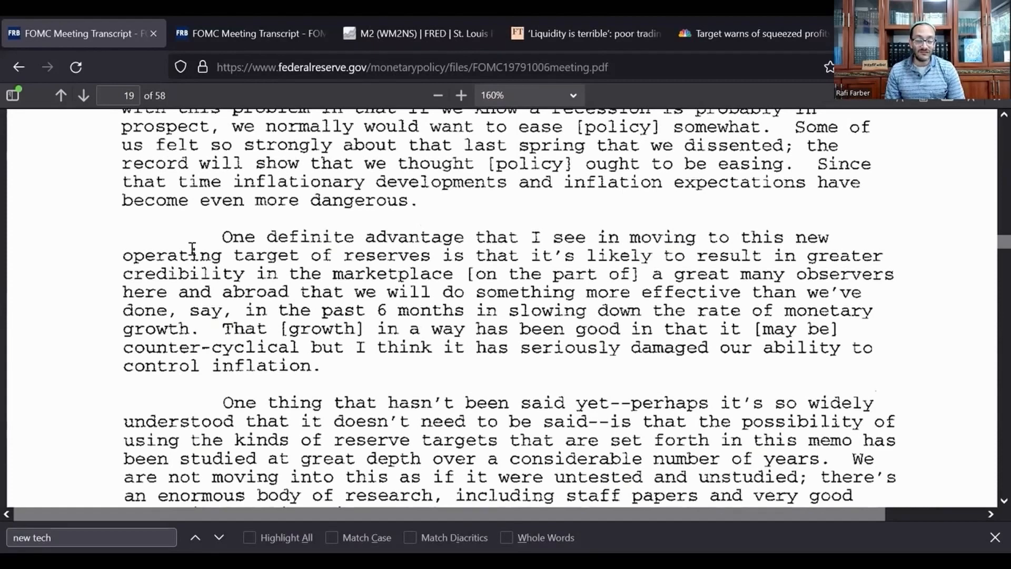